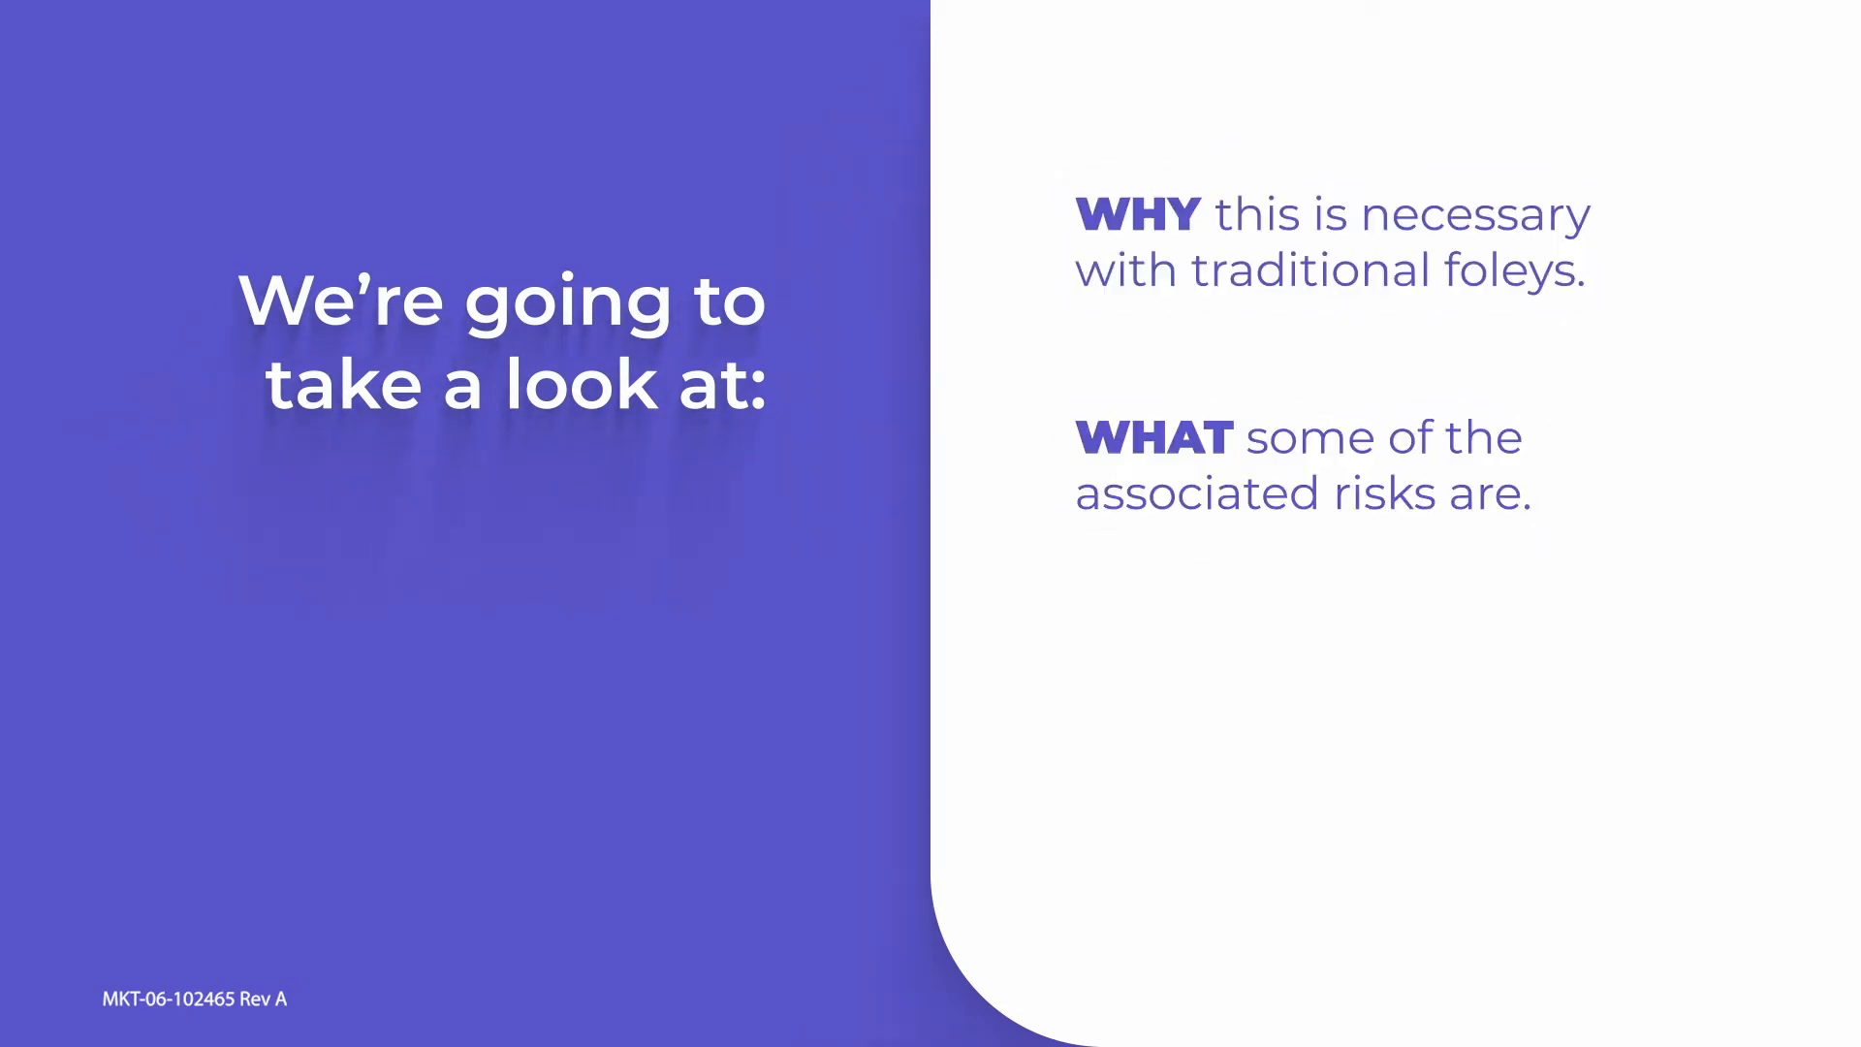
{"action": "key", "text": "Right"}
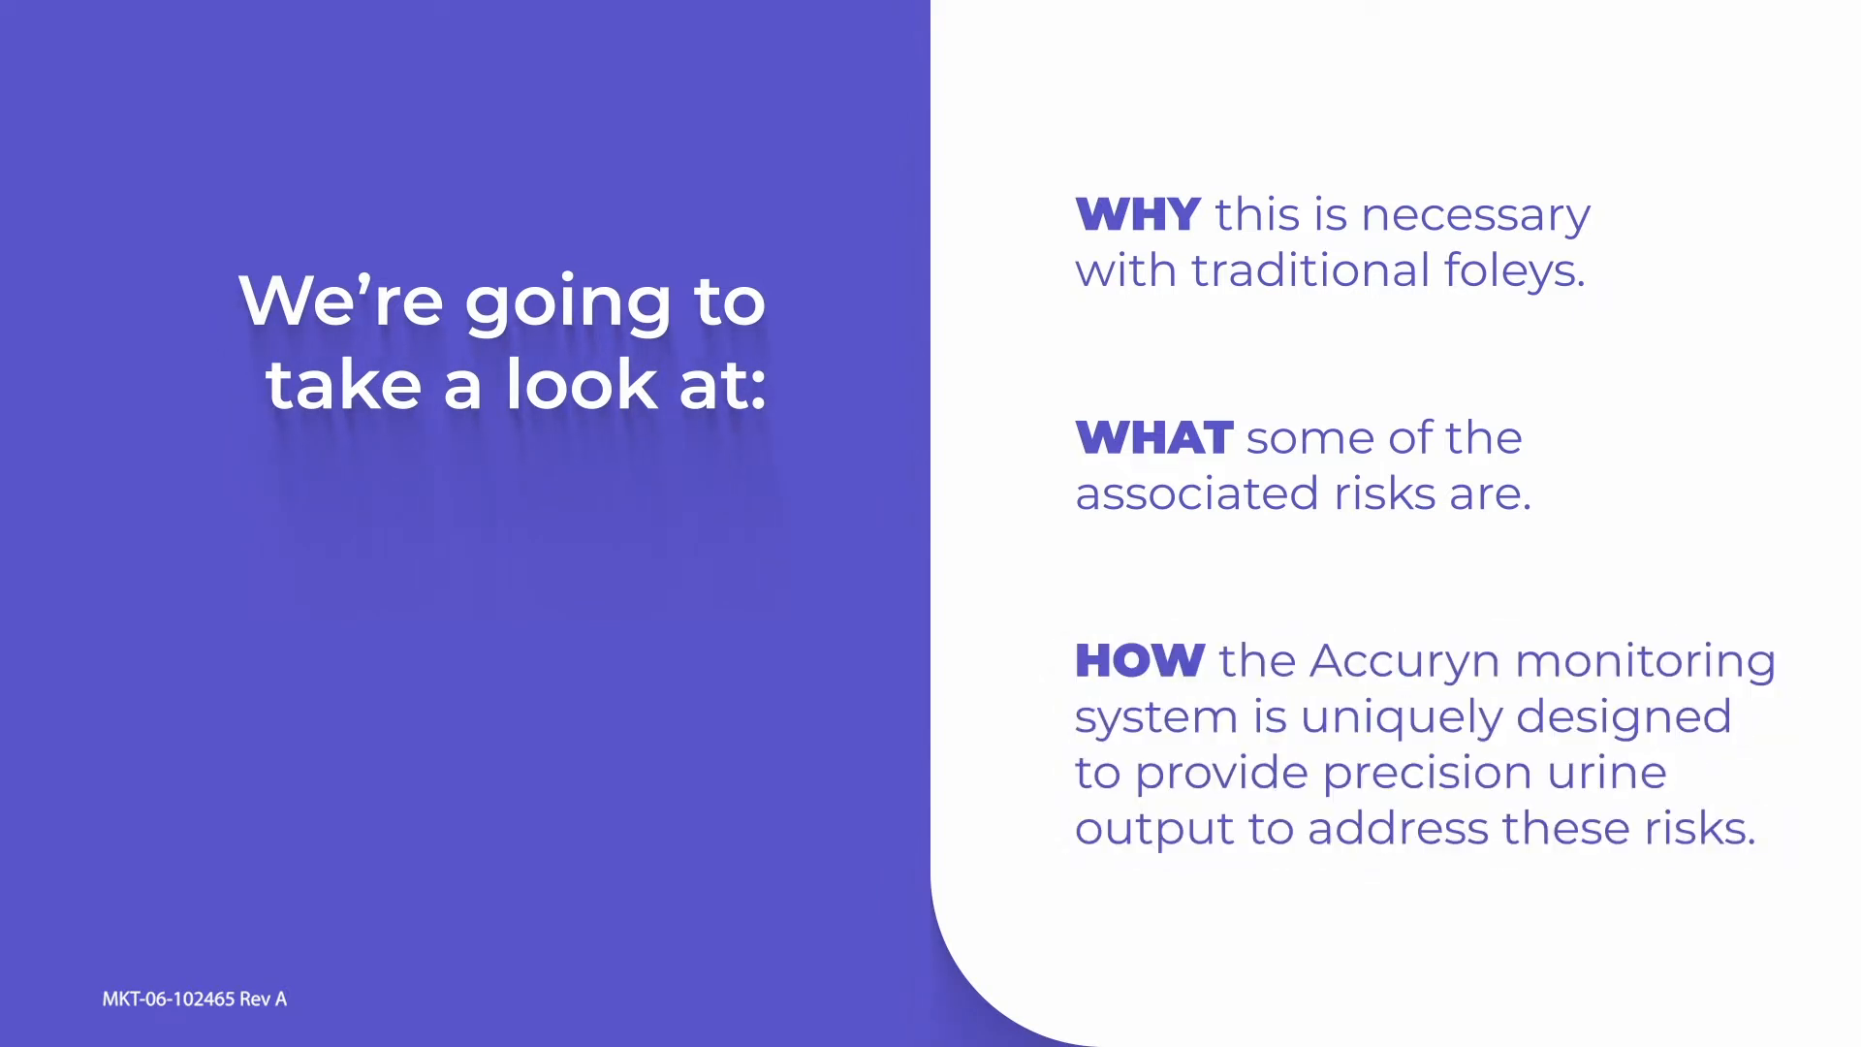